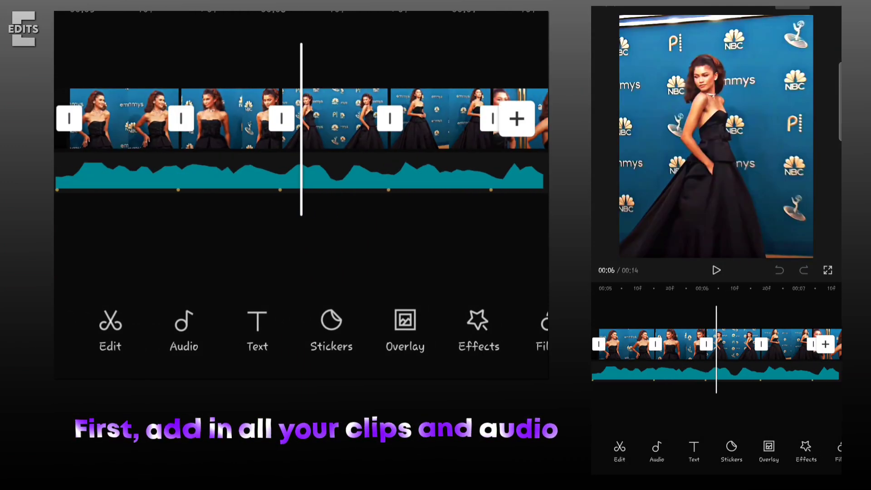
# Return the timeline to the start and bring up the effect categories
pyautogui.click(361, 119)
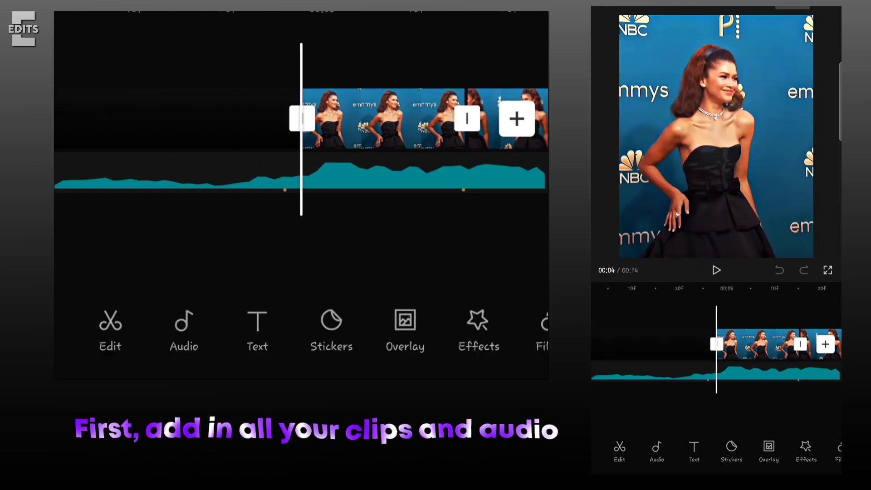
pyautogui.click(478, 331)
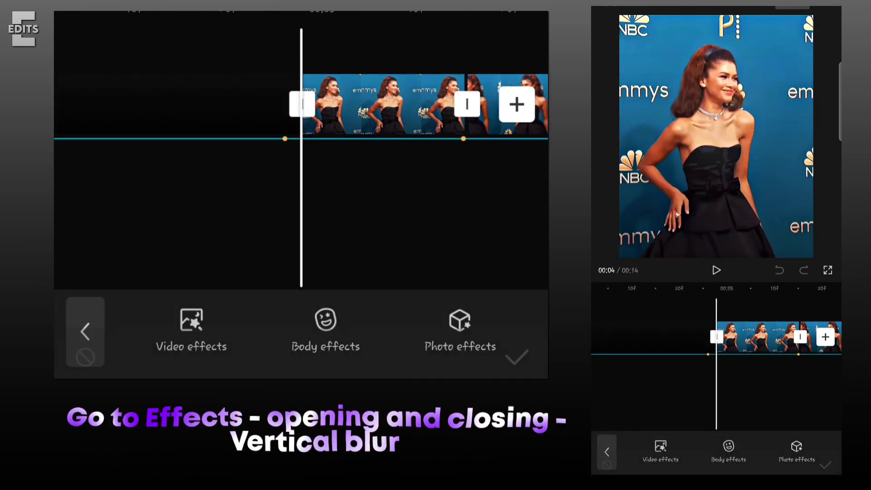
# Add the Vertical Blur effect from the Opening & closing video effects
pyautogui.click(191, 331)
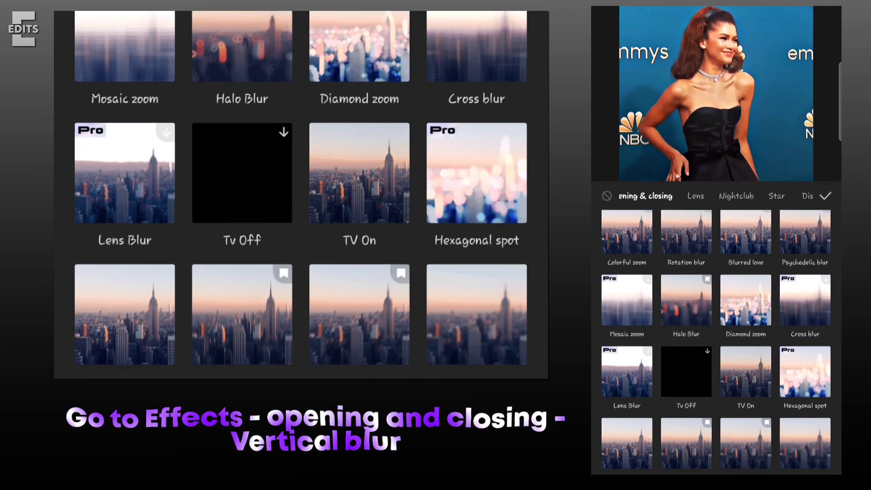
pyautogui.scroll(-3)
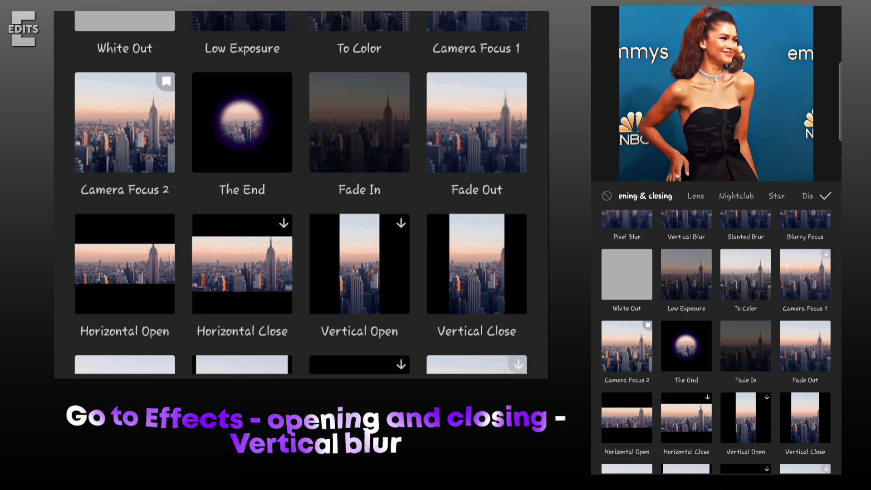
pyautogui.click(686, 261)
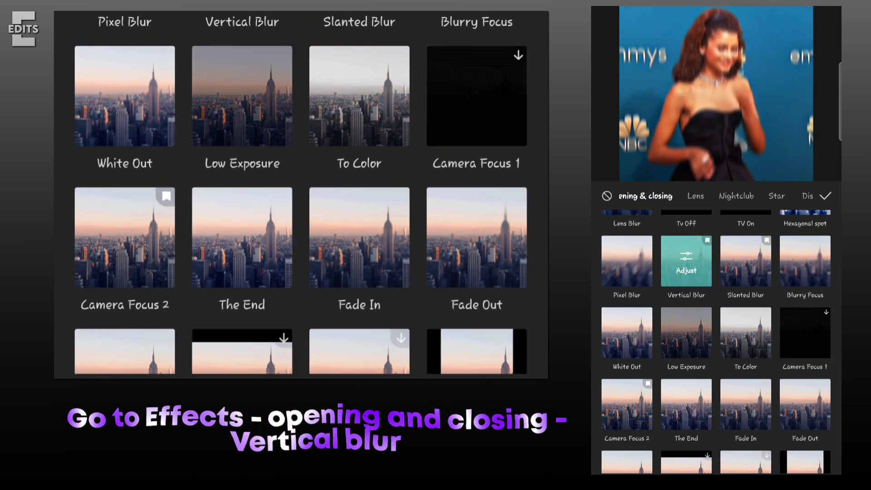
pyautogui.click(685, 261)
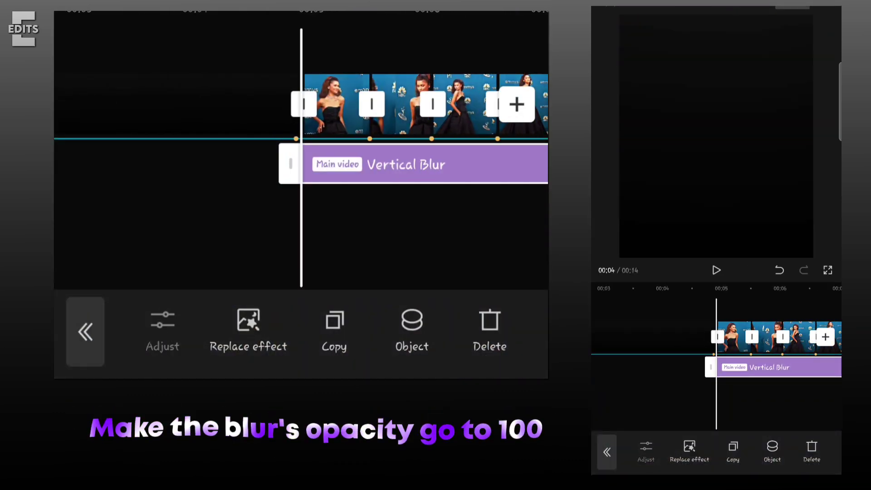
# Duplicate the Vertical Blur effect twice and open the bottom copy's Blur strength (40)
pyautogui.click(716, 270)
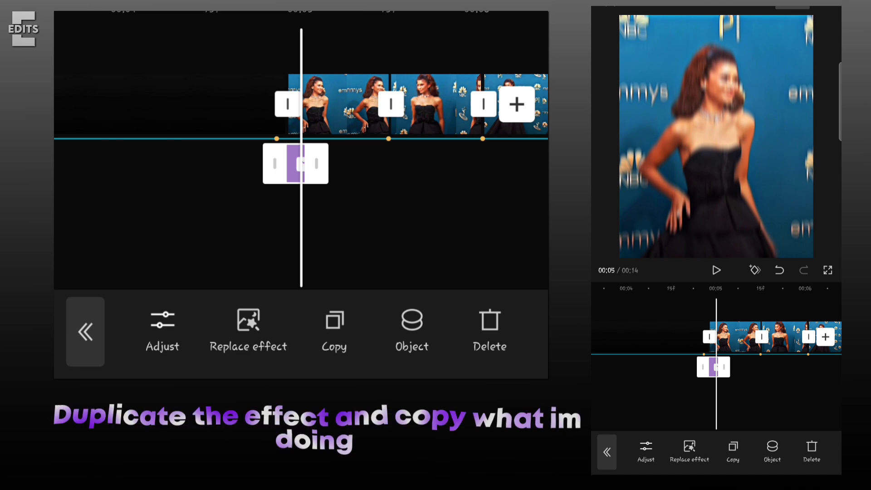
pyautogui.click(334, 322)
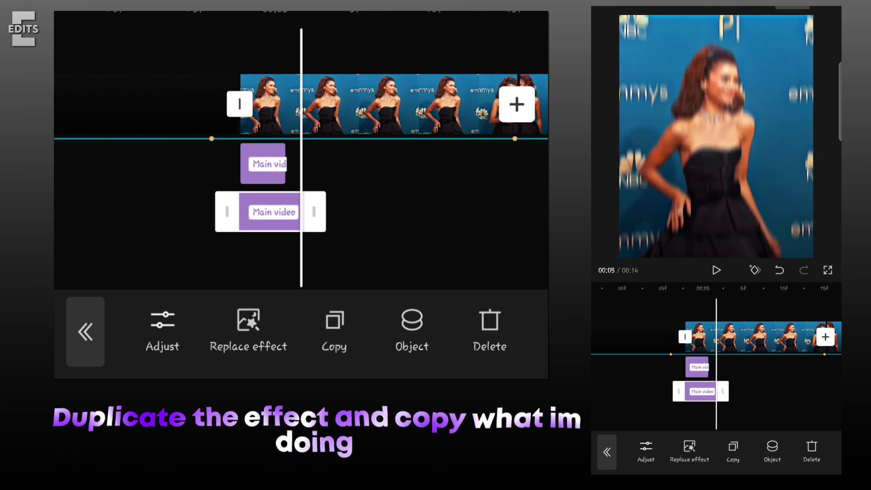
pyautogui.click(162, 331)
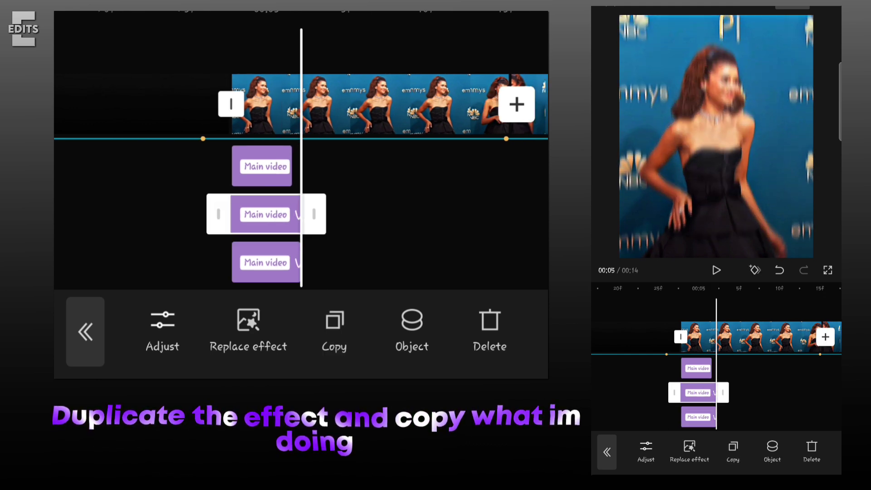
pyautogui.click(163, 330)
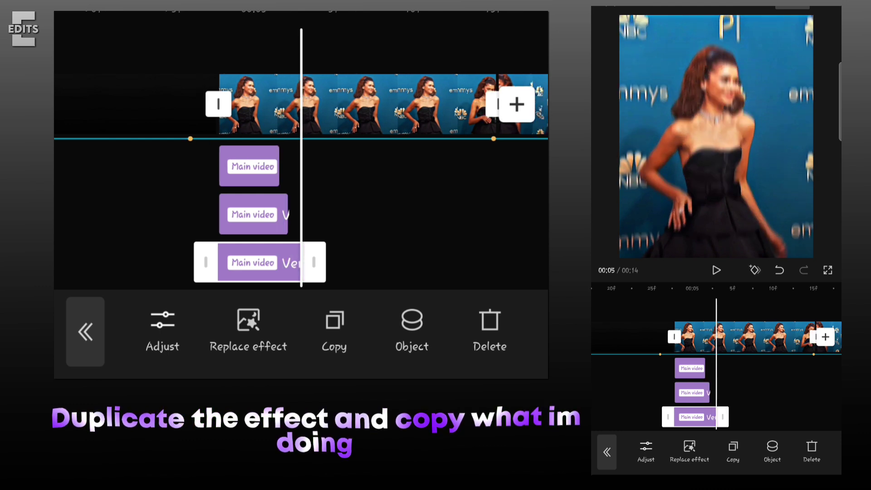
pyautogui.click(162, 330)
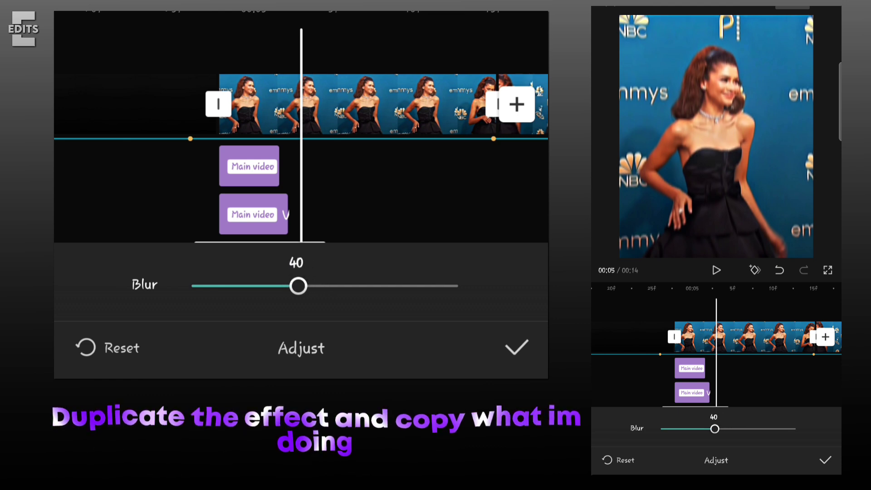
# Confirm the blur strength, lengthen the middle copy, and return to the main tools
pyautogui.click(255, 214)
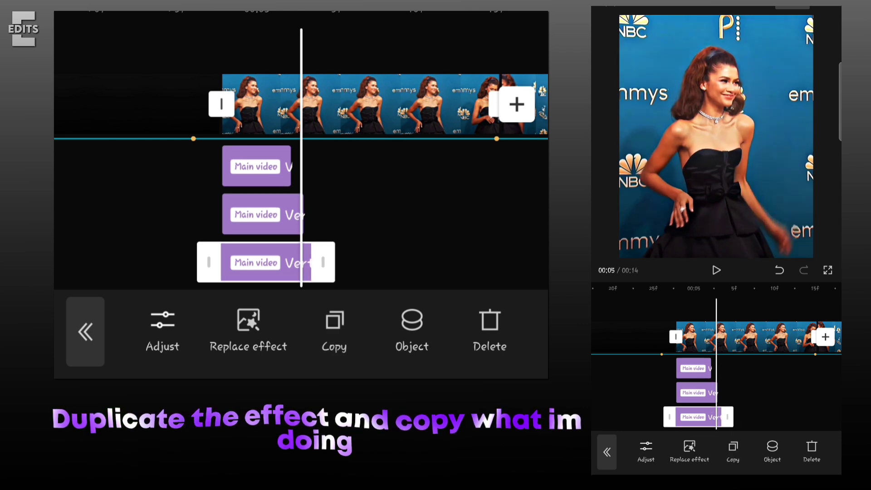
pyautogui.click(162, 327)
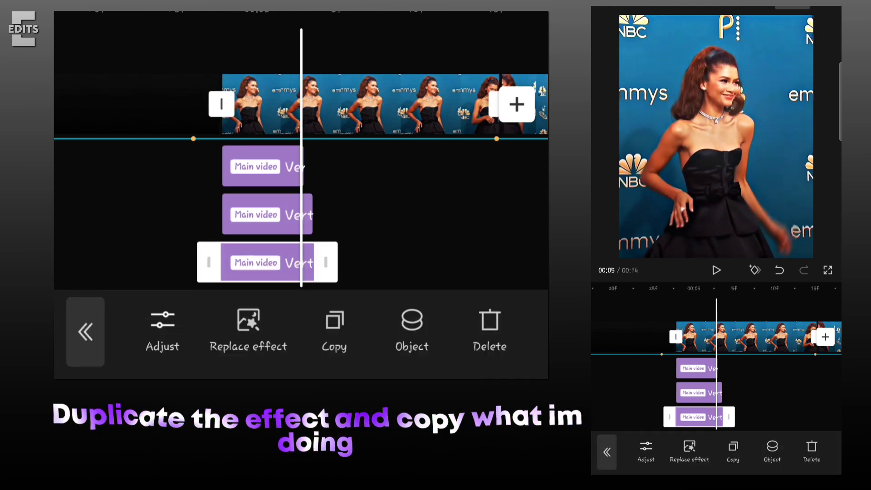
pyautogui.click(162, 327)
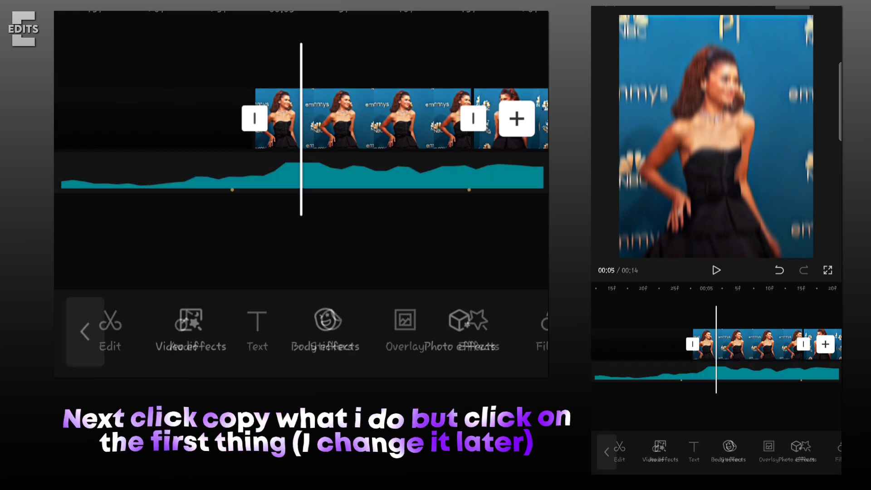
# Choose a blurred canvas background for the first clip
pyautogui.click(361, 106)
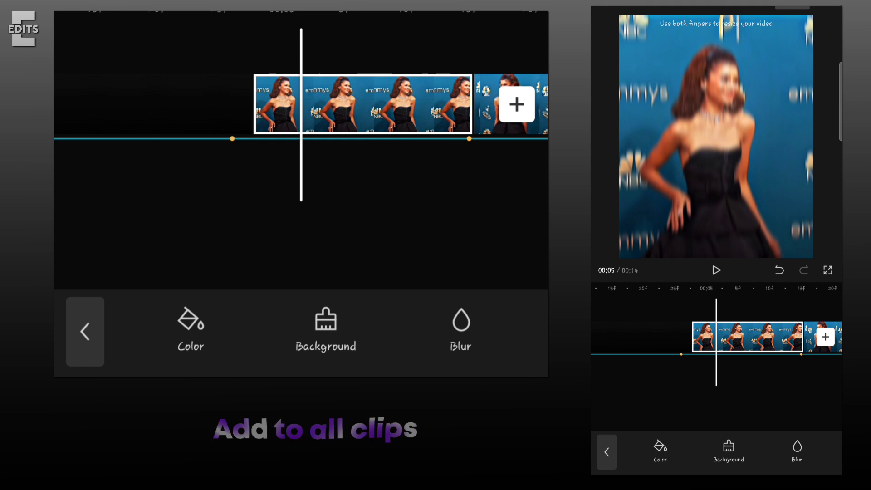
pyautogui.click(460, 327)
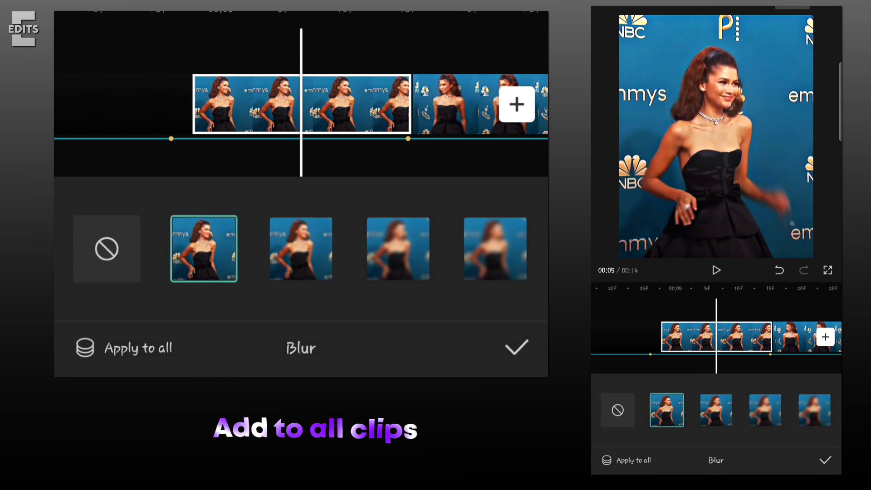
pyautogui.click(300, 248)
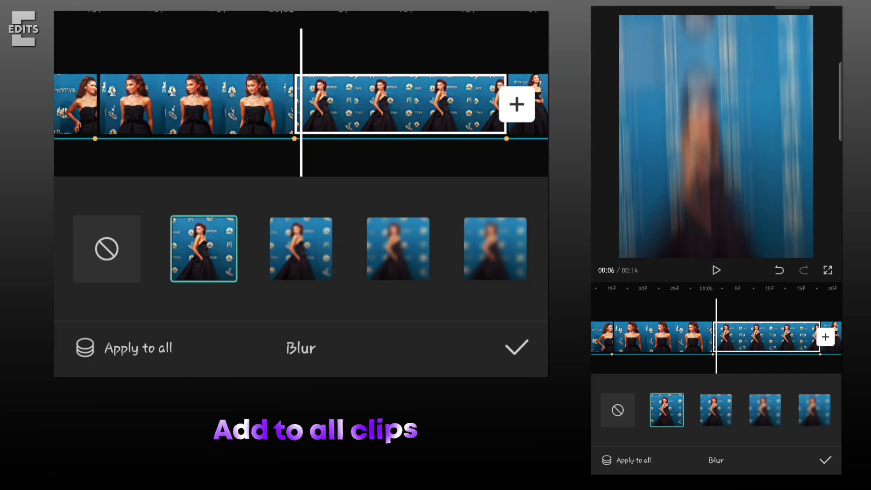
# Pick a stronger background blur and apply it to all clips
pyautogui.click(300, 248)
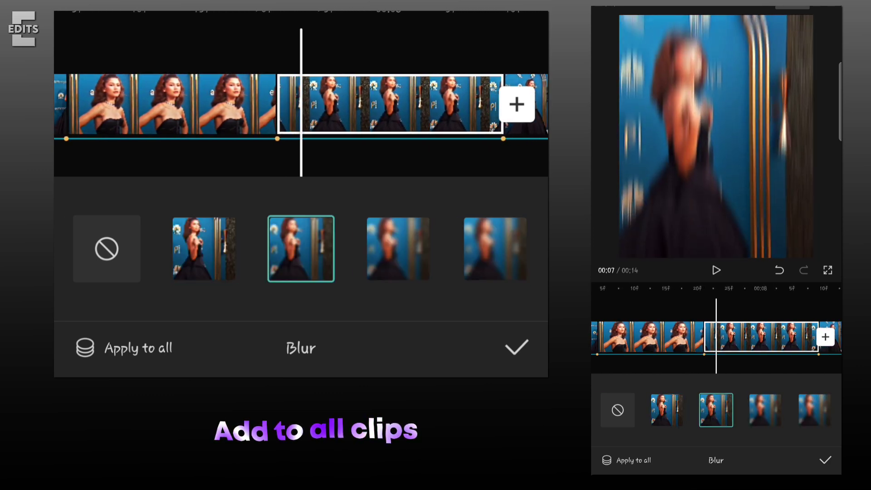
pyautogui.click(125, 348)
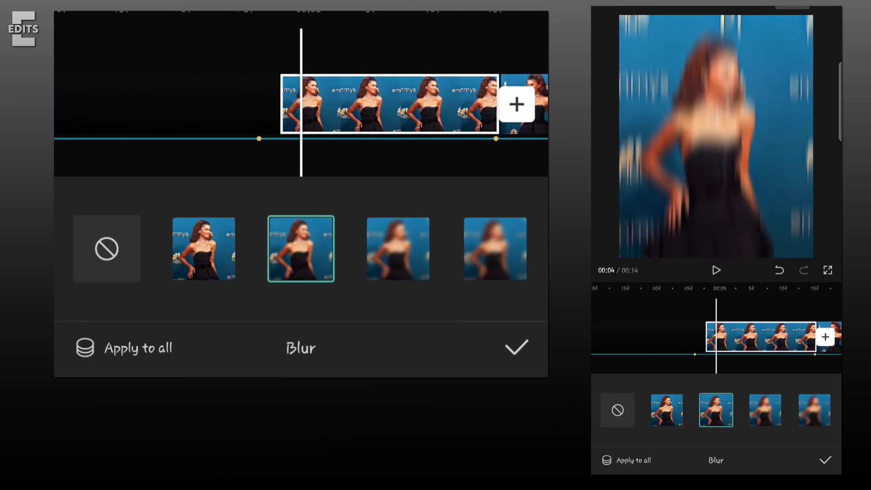
pyautogui.click(516, 347)
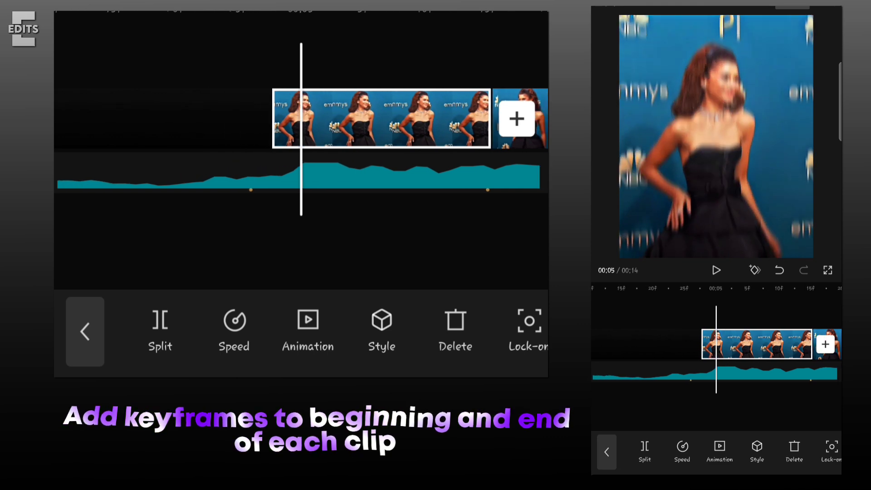
# Select the opening Zendaya clip to show its editing tools
pyautogui.click(85, 331)
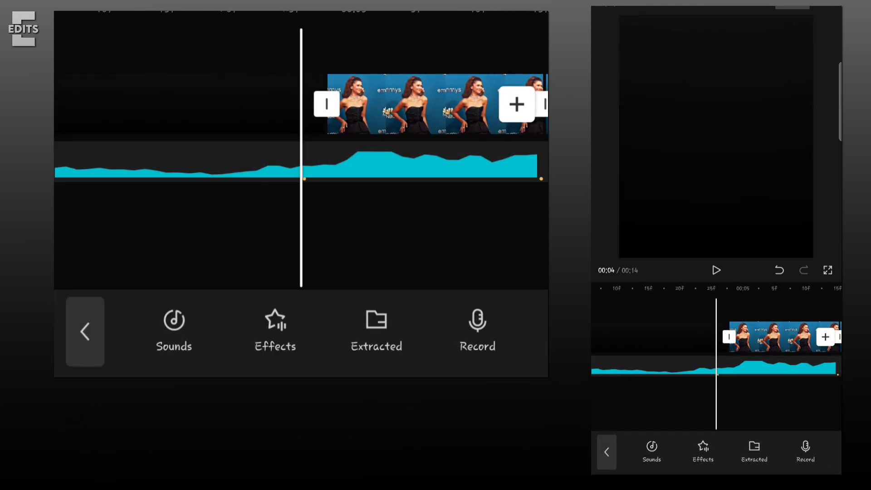
pyautogui.click(188, 105)
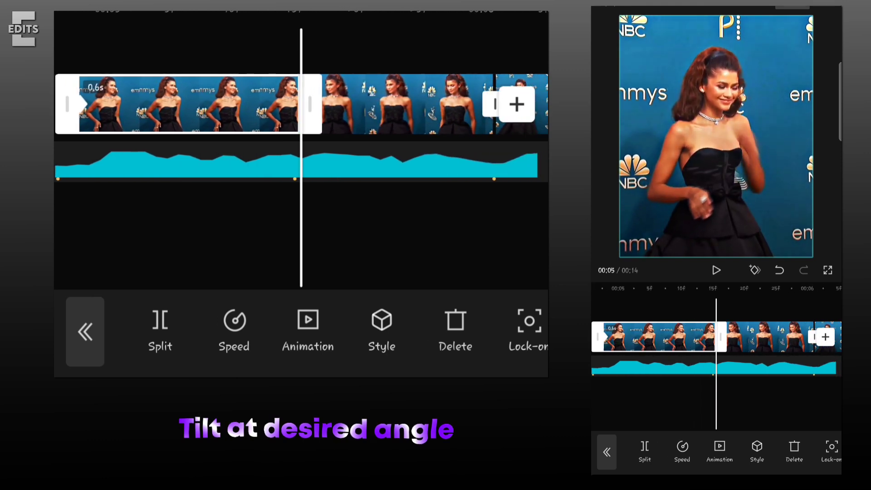